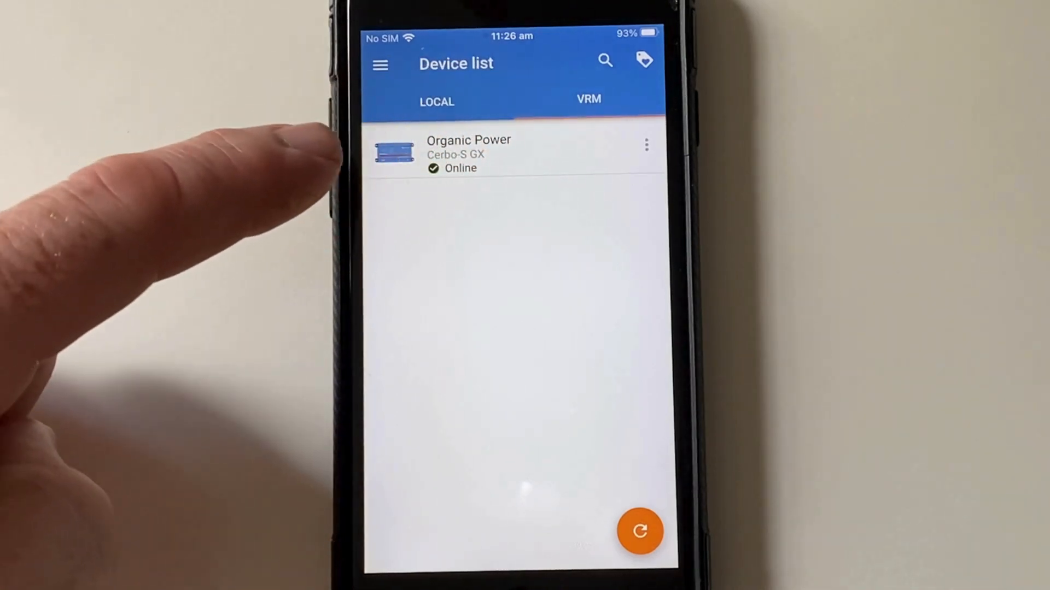
Open the Organic Power site's Devices list and bring up the 250/60 MPPT status
click(468, 154)
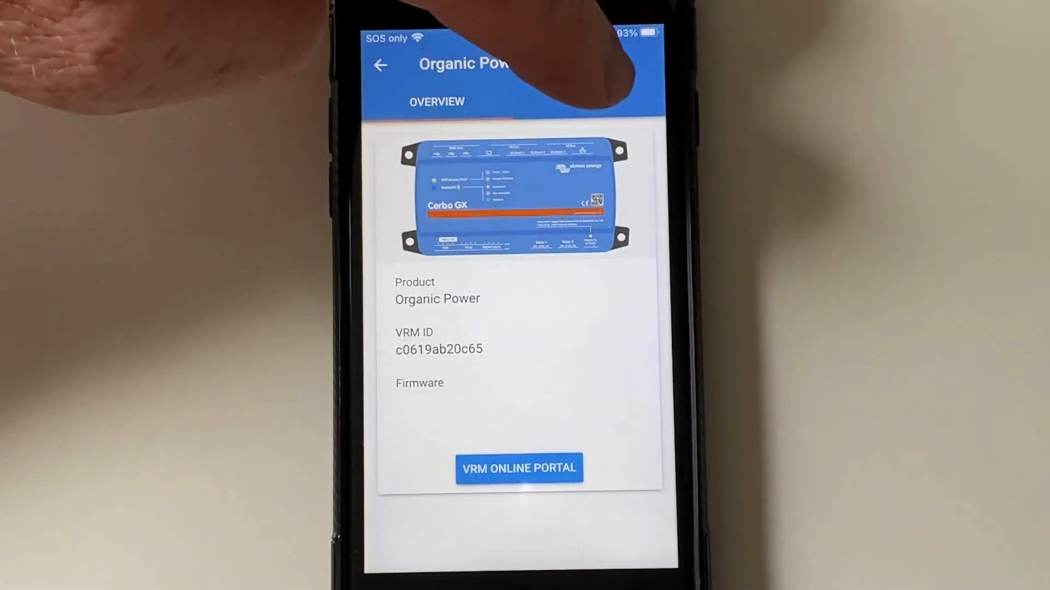
click(587, 98)
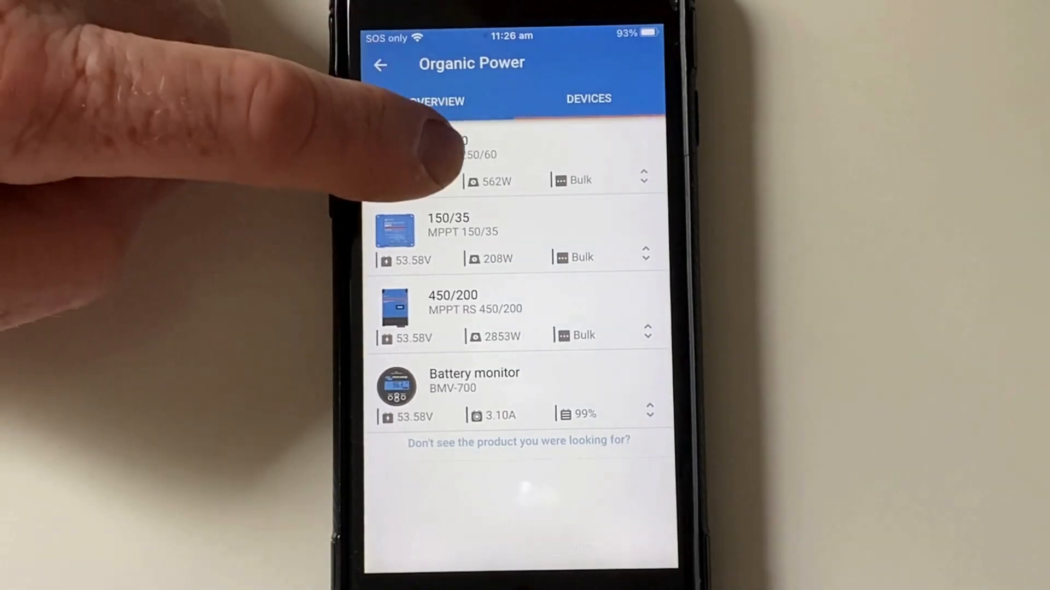
click(496, 161)
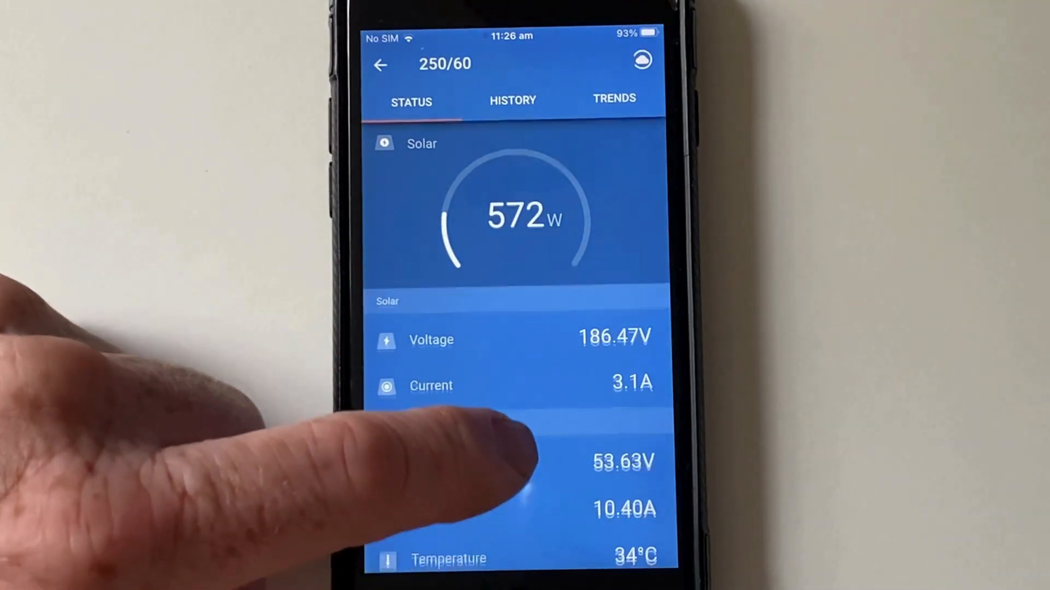
scroll(down, 3)
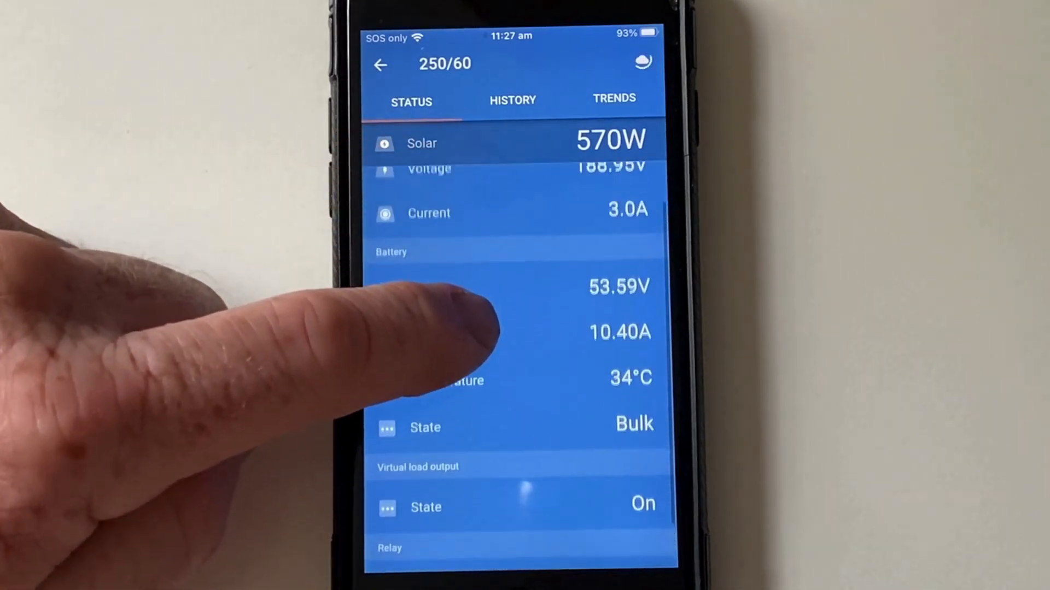
scroll(down, 3)
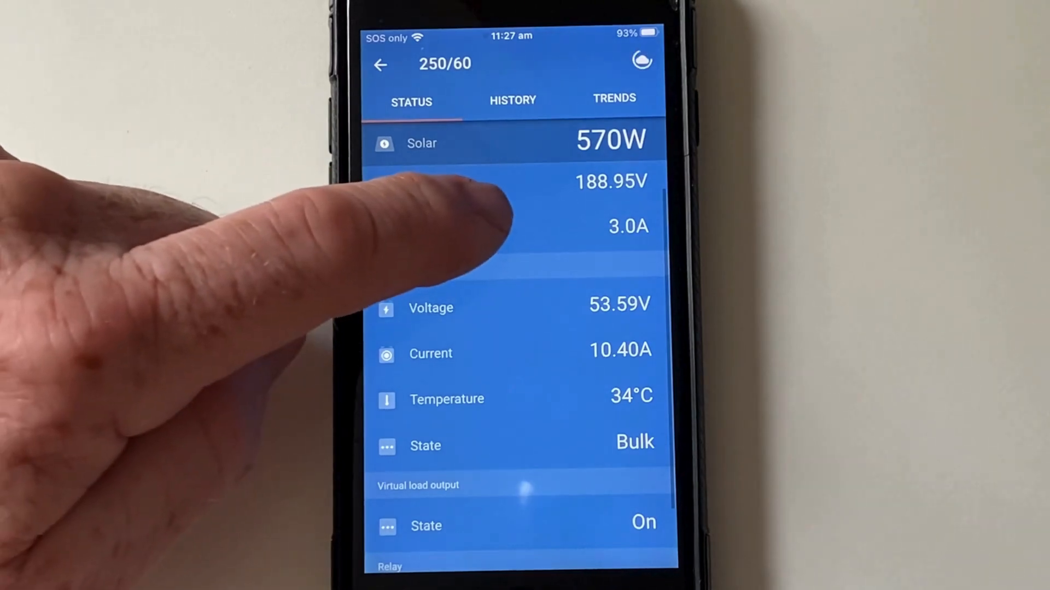
scroll(down, 3)
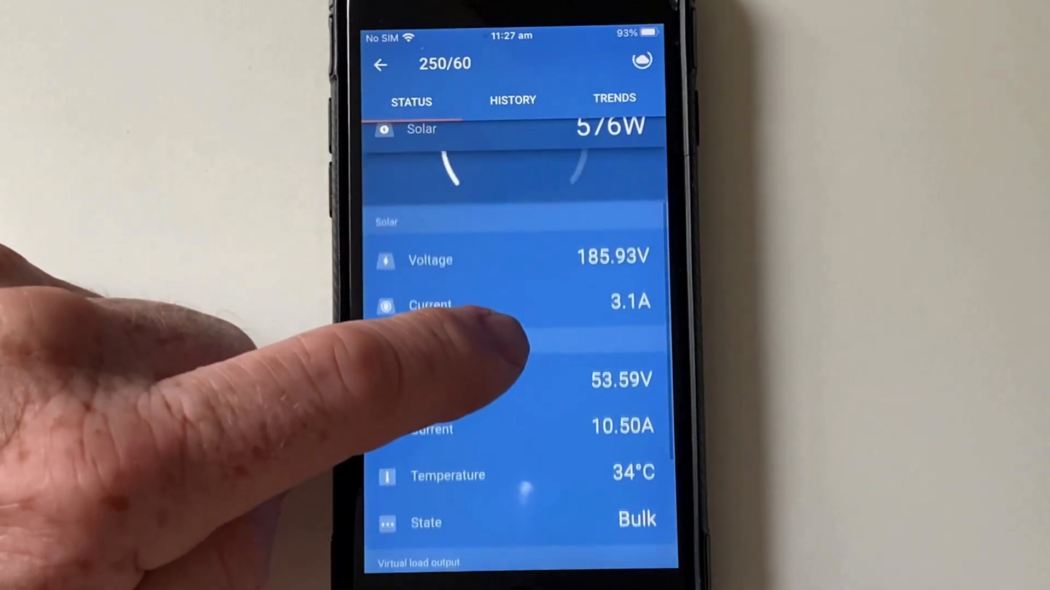
scroll(down, 3)
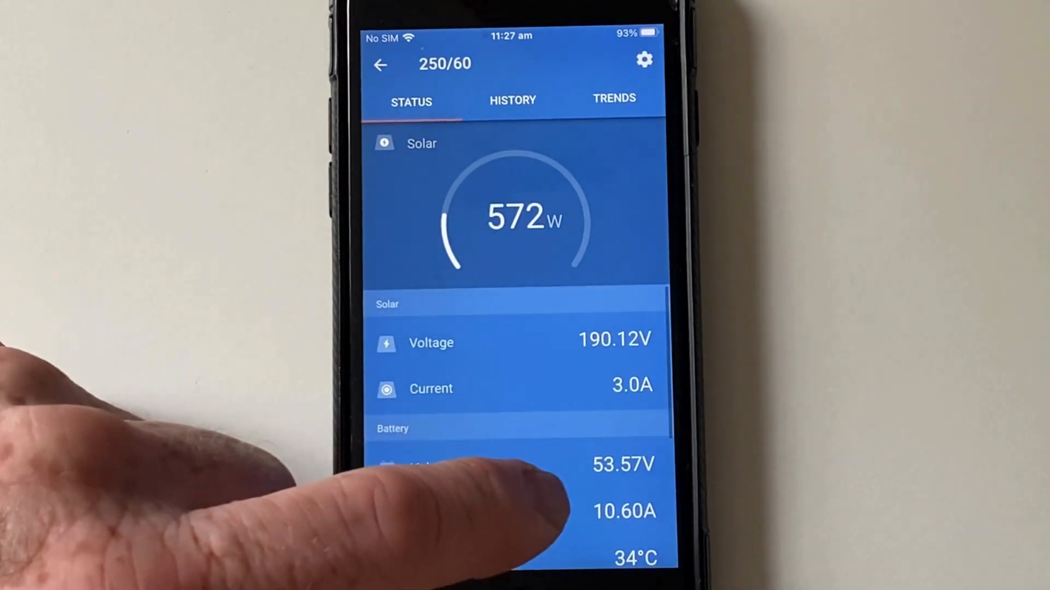
scroll(up, 3)
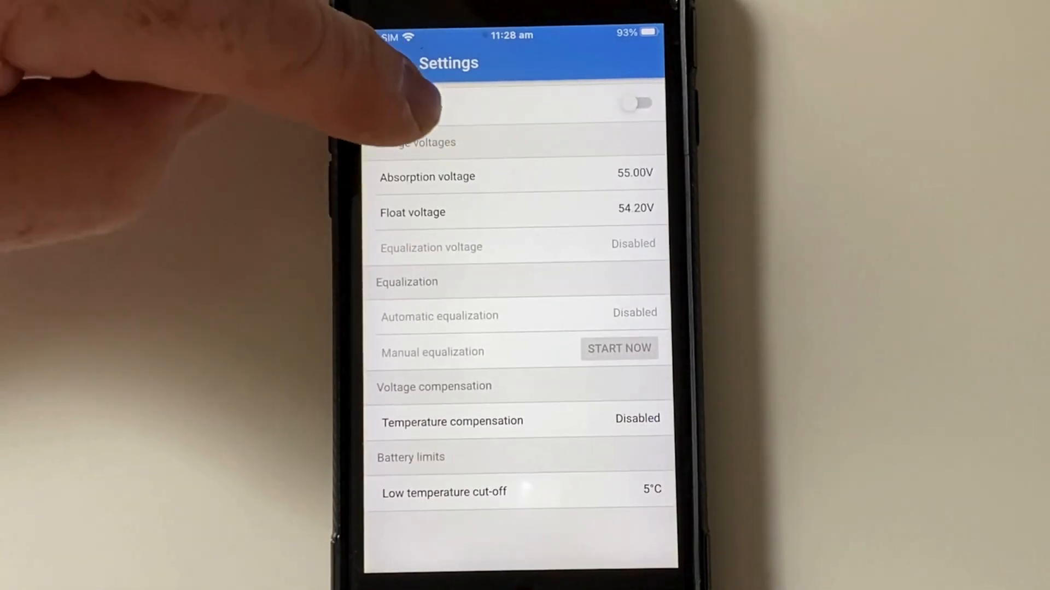
Confirm expert mode for the 250/60 battery settings and scroll through absorption, tail current and equalization
scroll(down, 3)
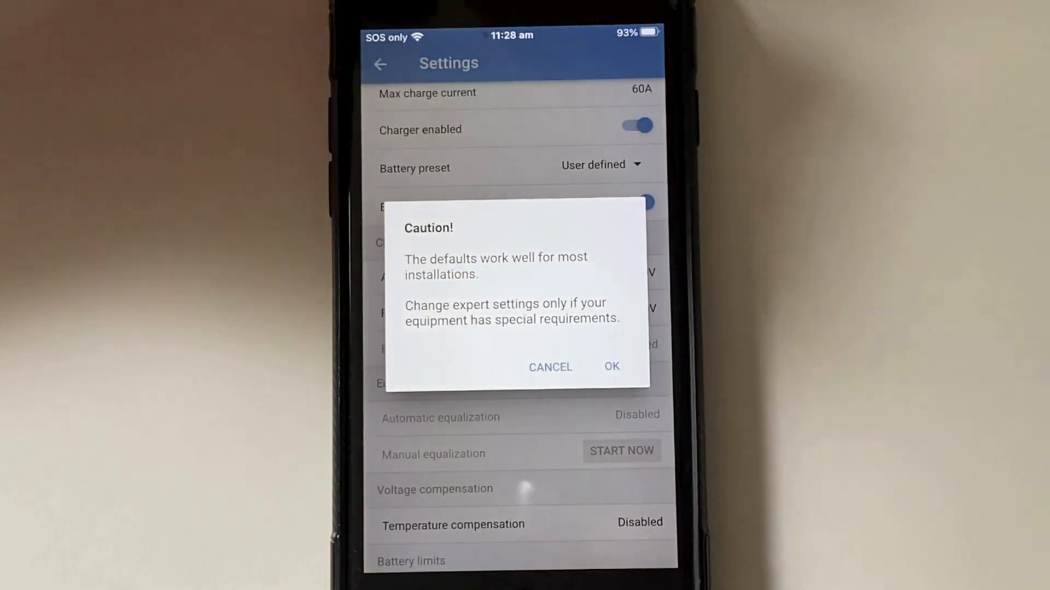
click(610, 367)
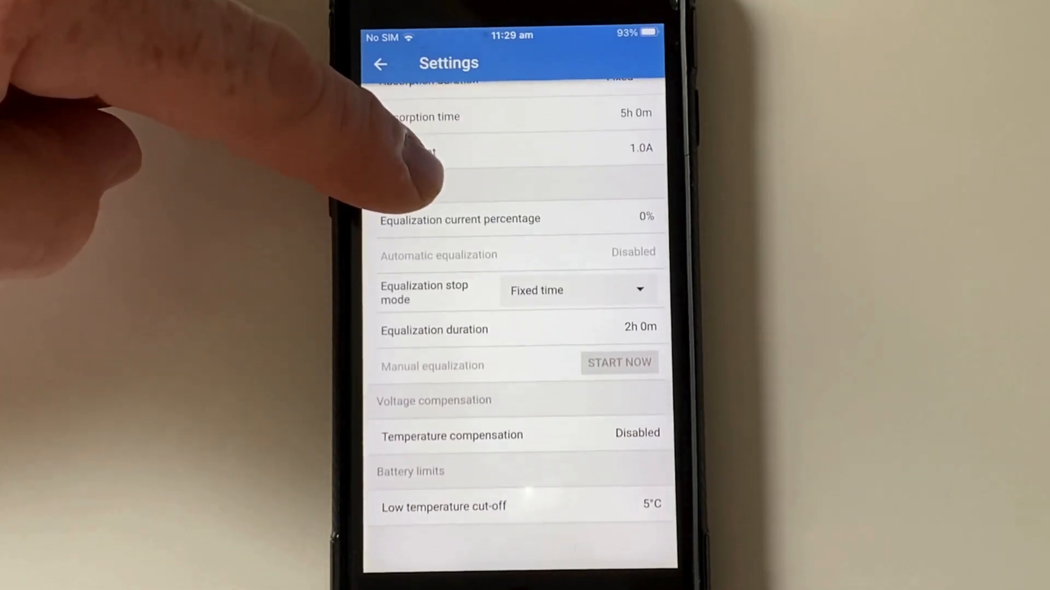
scroll(up, 3)
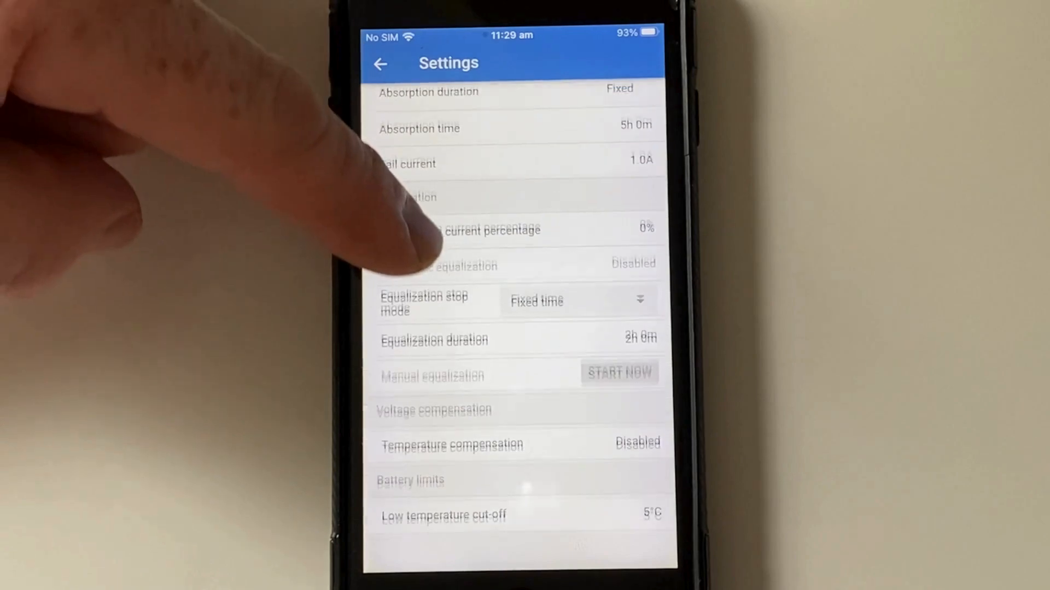
scroll(down, 3)
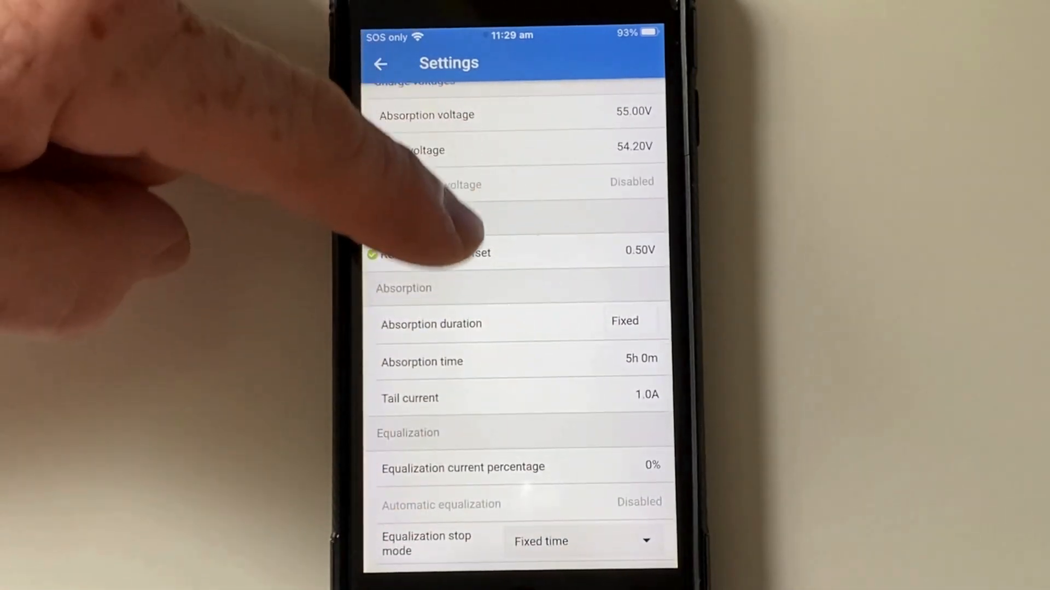
scroll(down, 3)
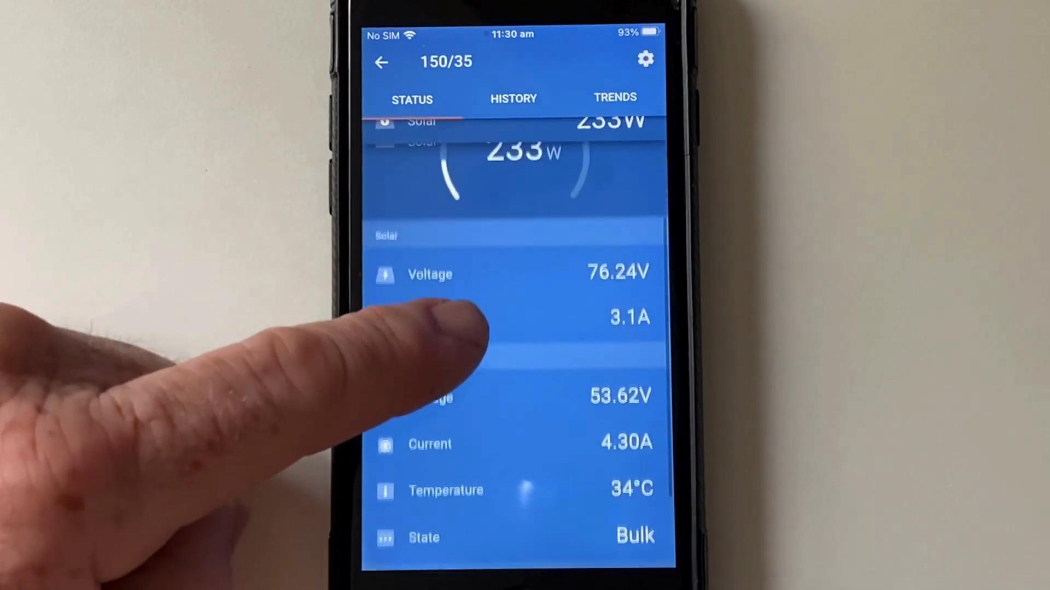
Scroll through the 150/35 charger's live Status readings
scroll(down, 3)
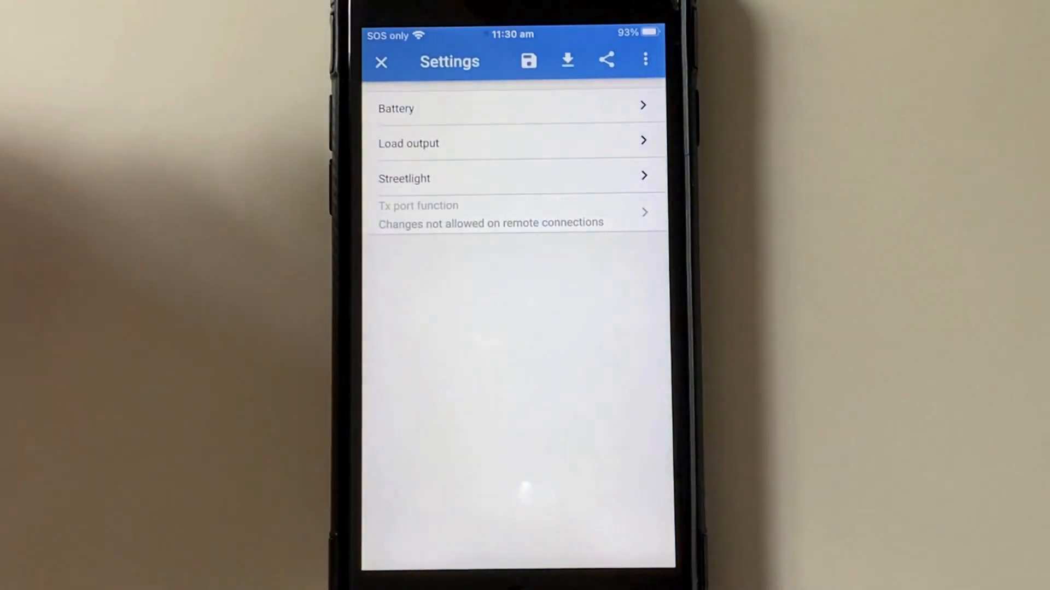
Open the 150/35 Battery settings (48V, 32A, 5h absorption) and switch on expert mode
click(519, 109)
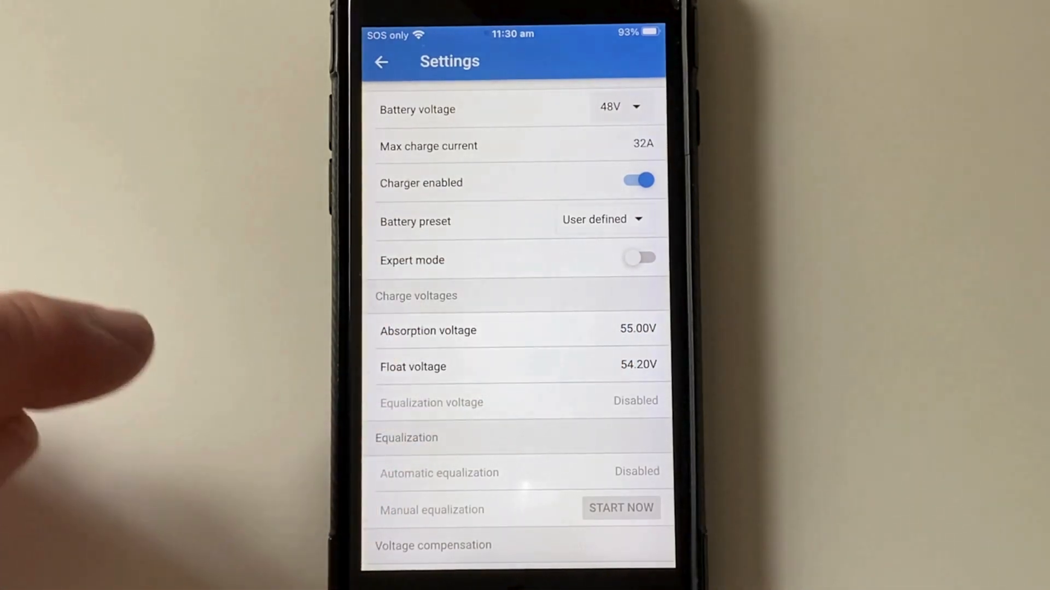
click(636, 259)
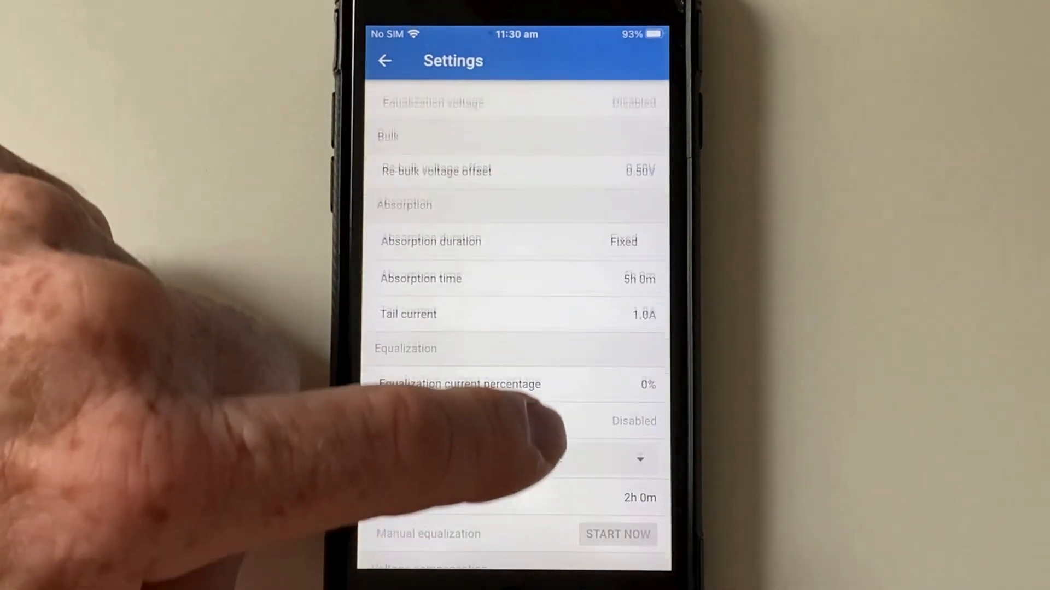
scroll(up, 3)
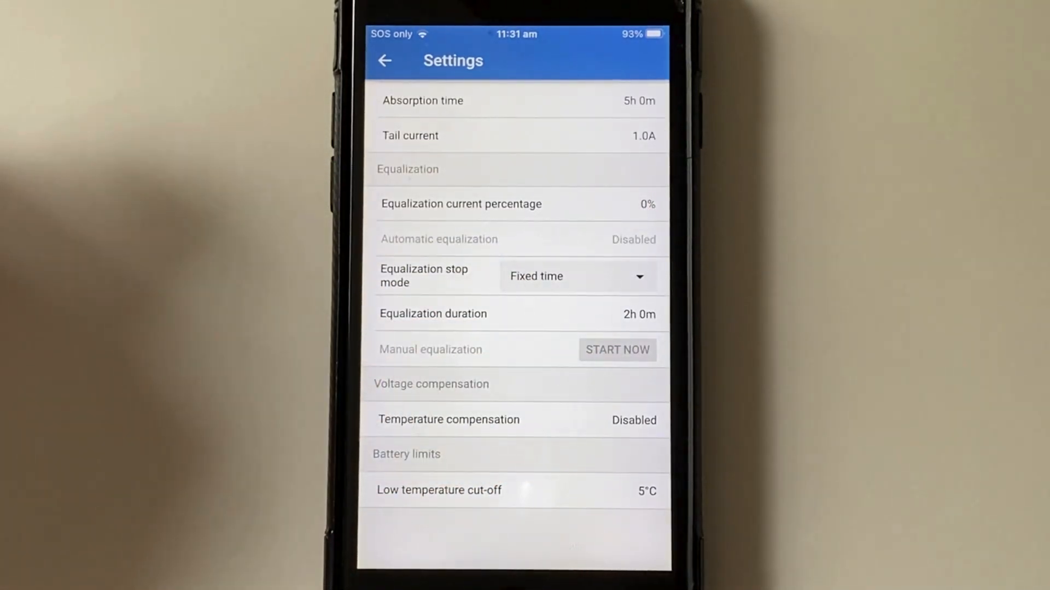
Scroll back up through the 150/35 charger's battery settings
scroll(up, 3)
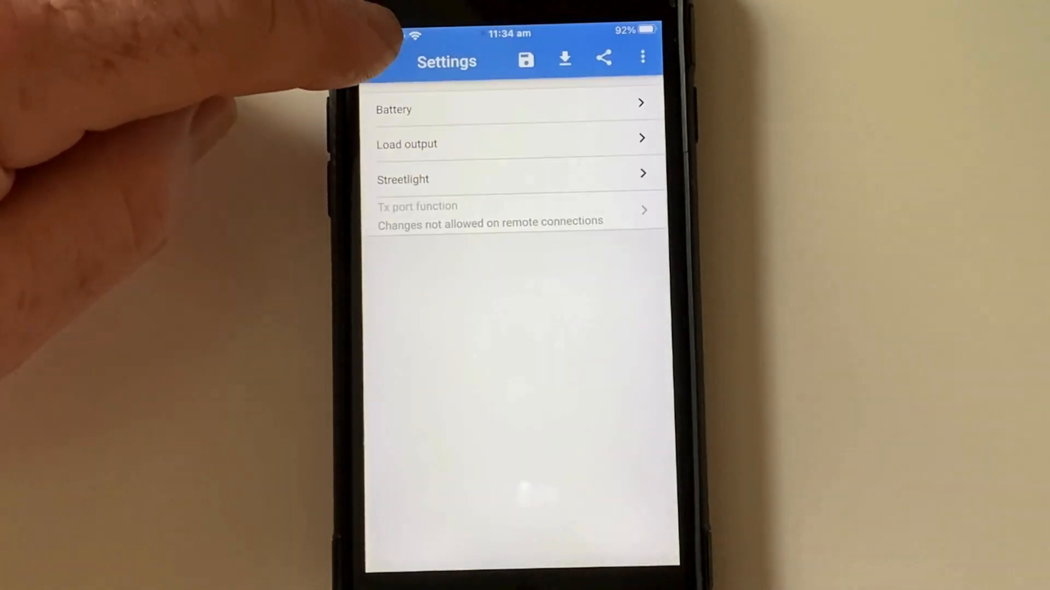
Open the 450/200 MPPT and review its ~2063W East and East/West array readings
click(378, 62)
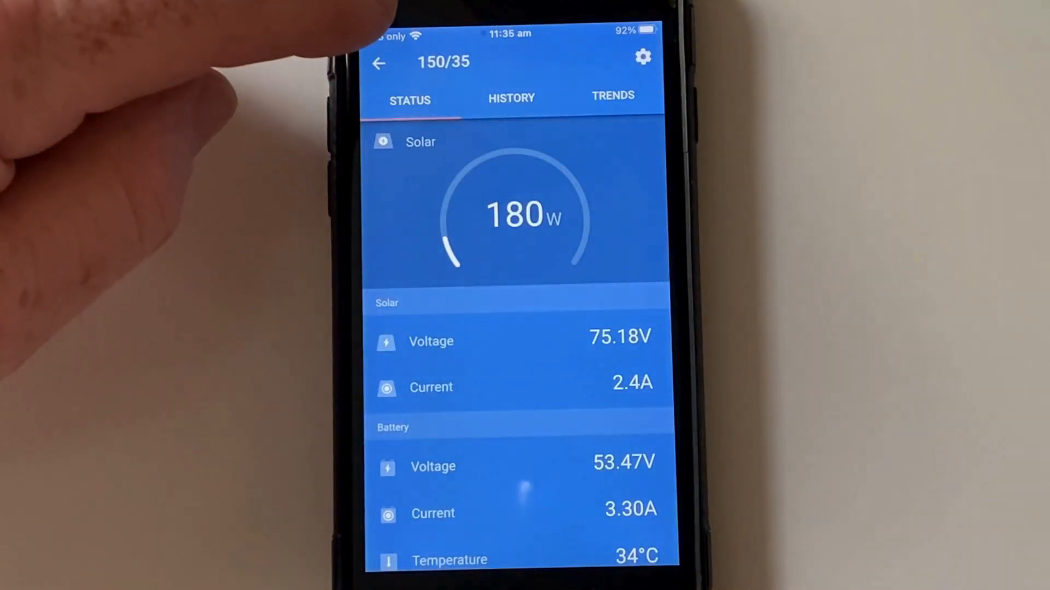
click(378, 62)
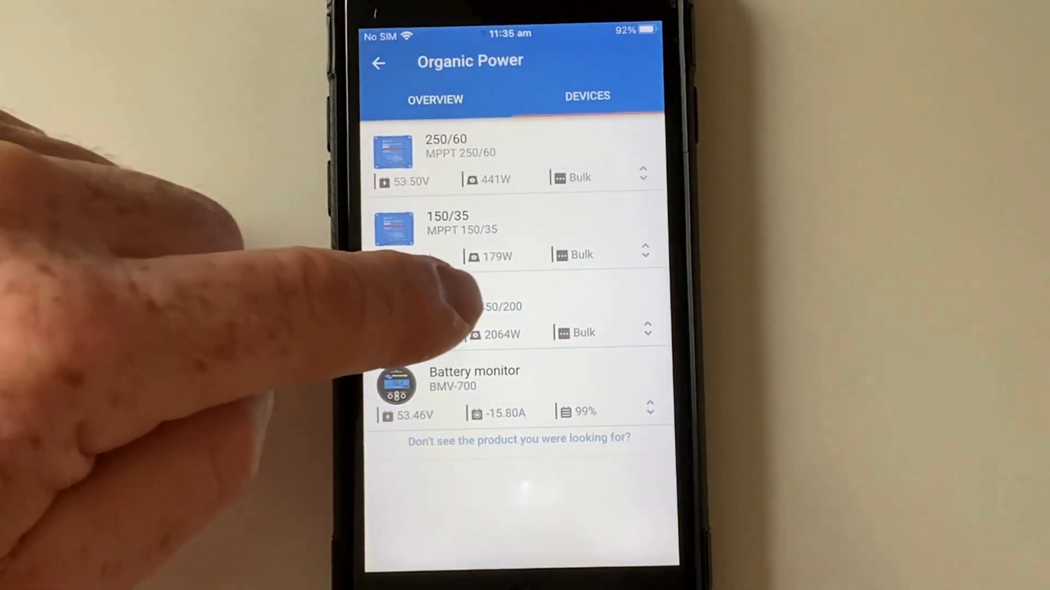
click(502, 320)
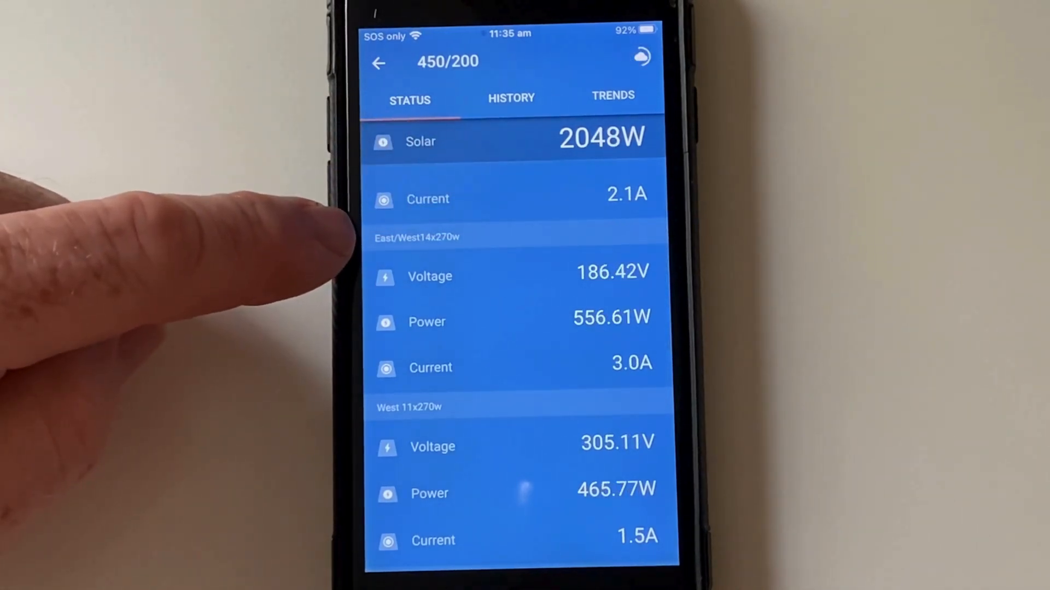
scroll(down, 3)
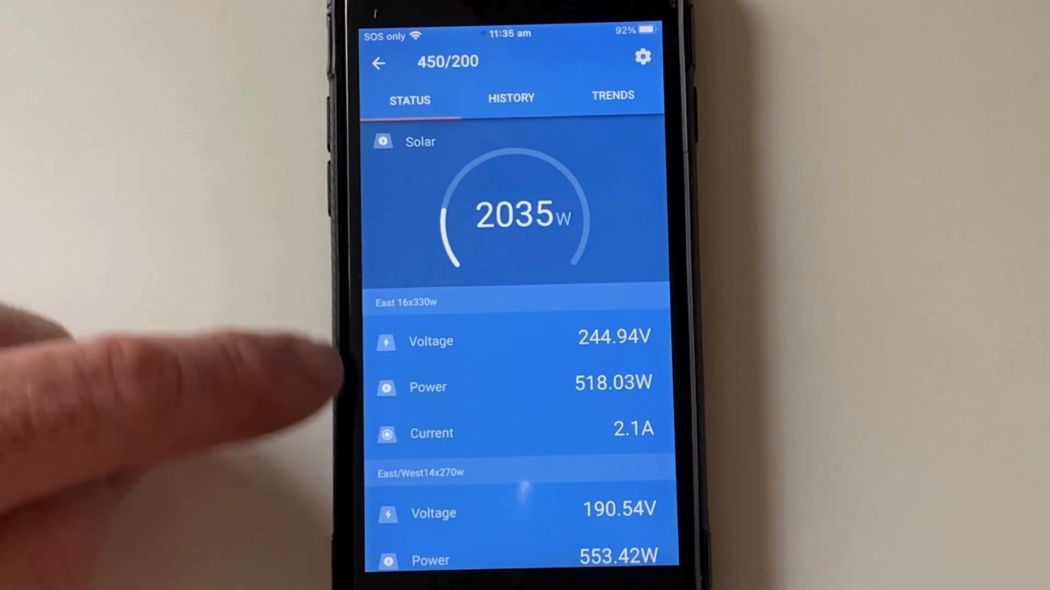
scroll(up, 3)
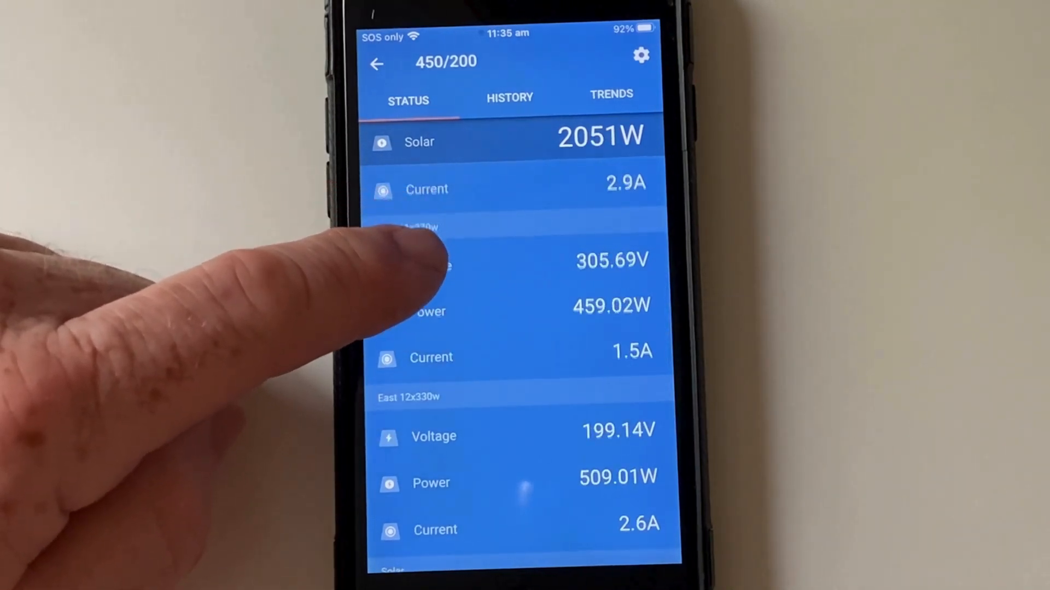
scroll(up, 3)
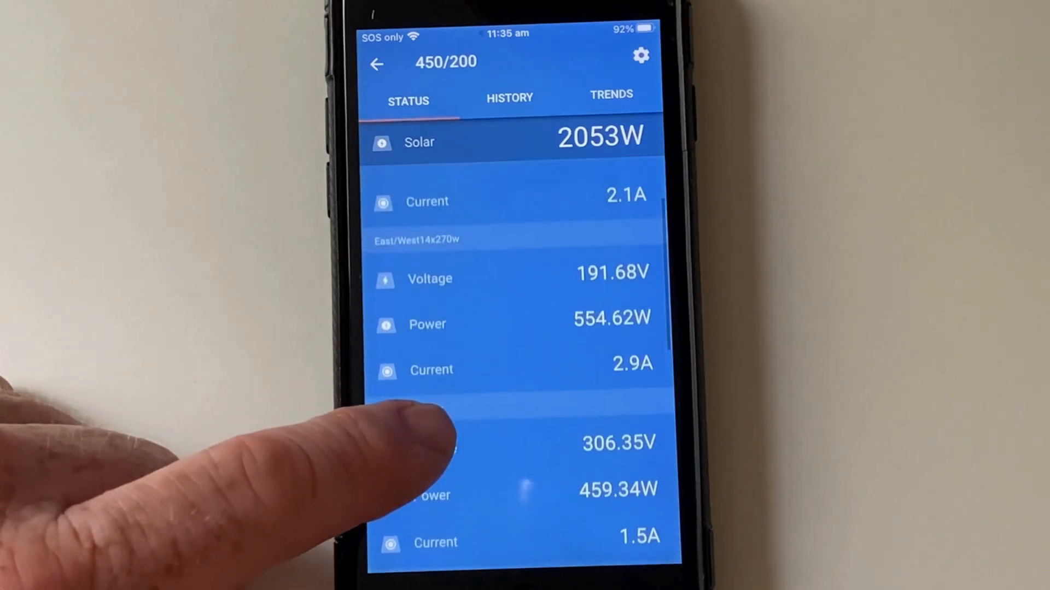
scroll(up, 3)
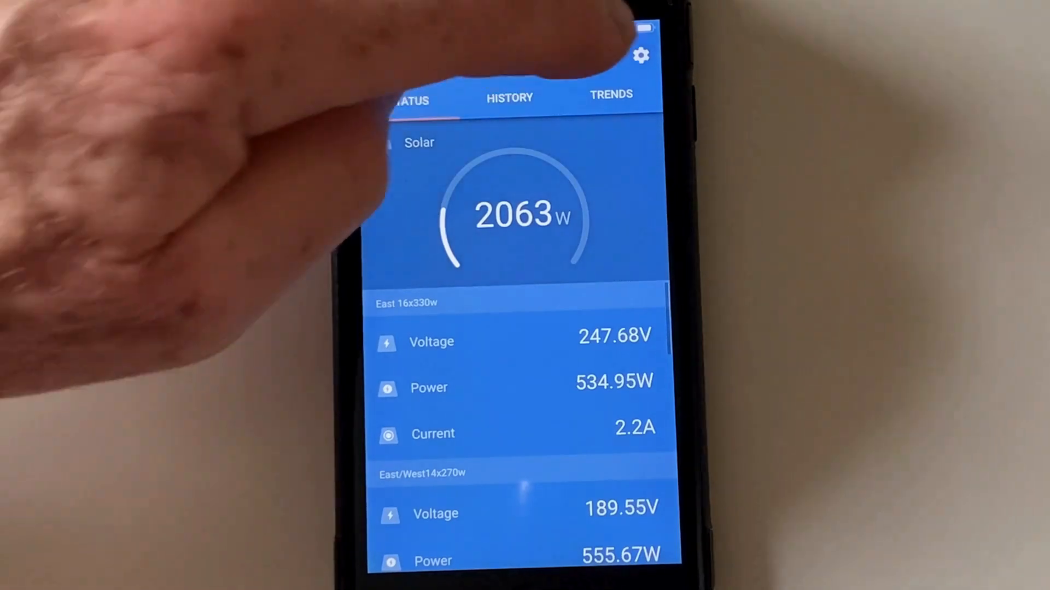
Open the 450/200 settings and scroll through charge voltages, absorption and equalization values
click(639, 56)
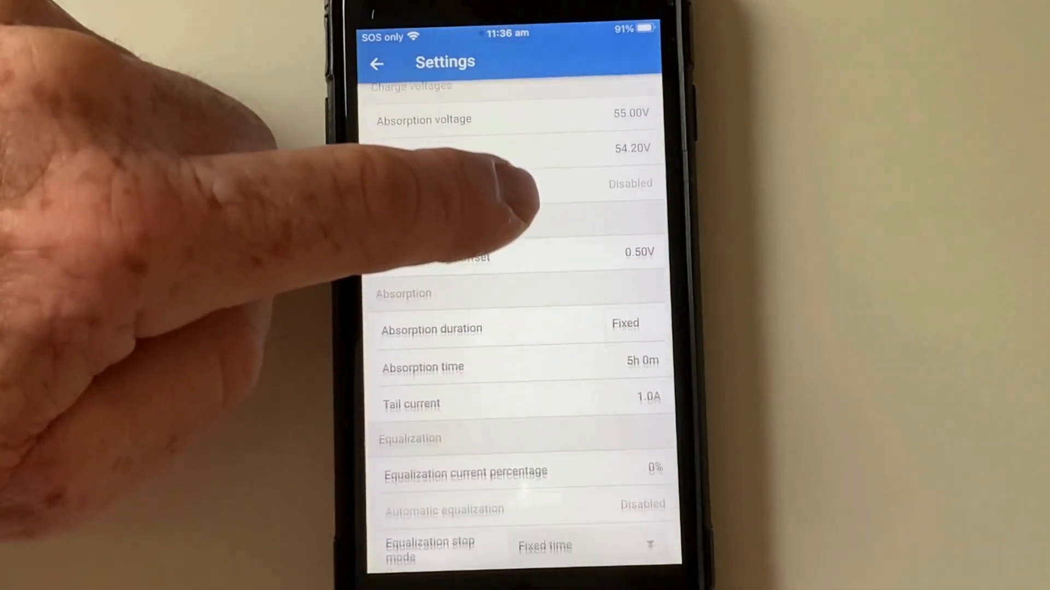
scroll(down, 3)
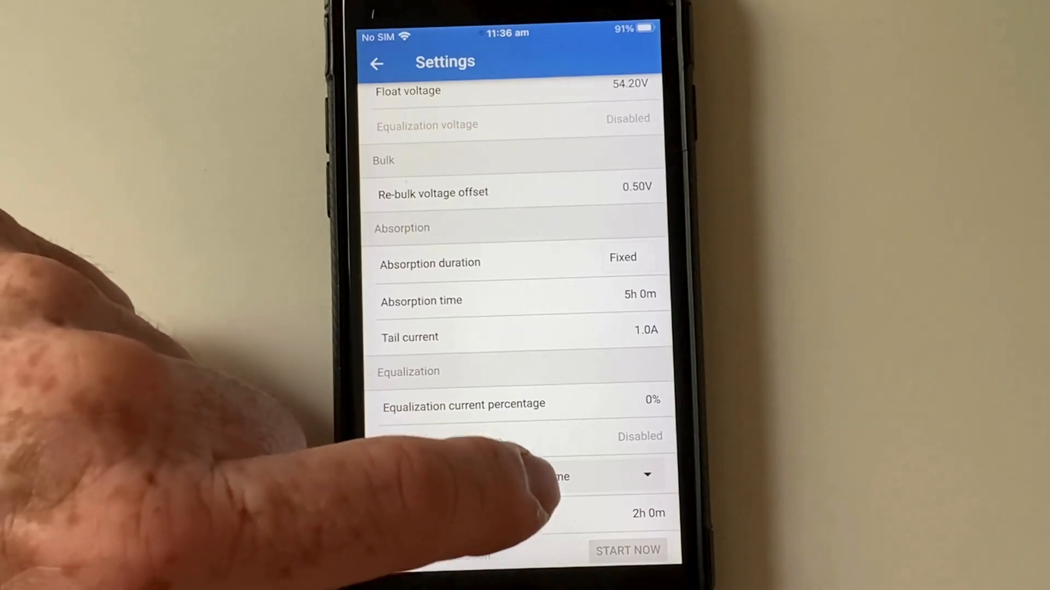
scroll(down, 3)
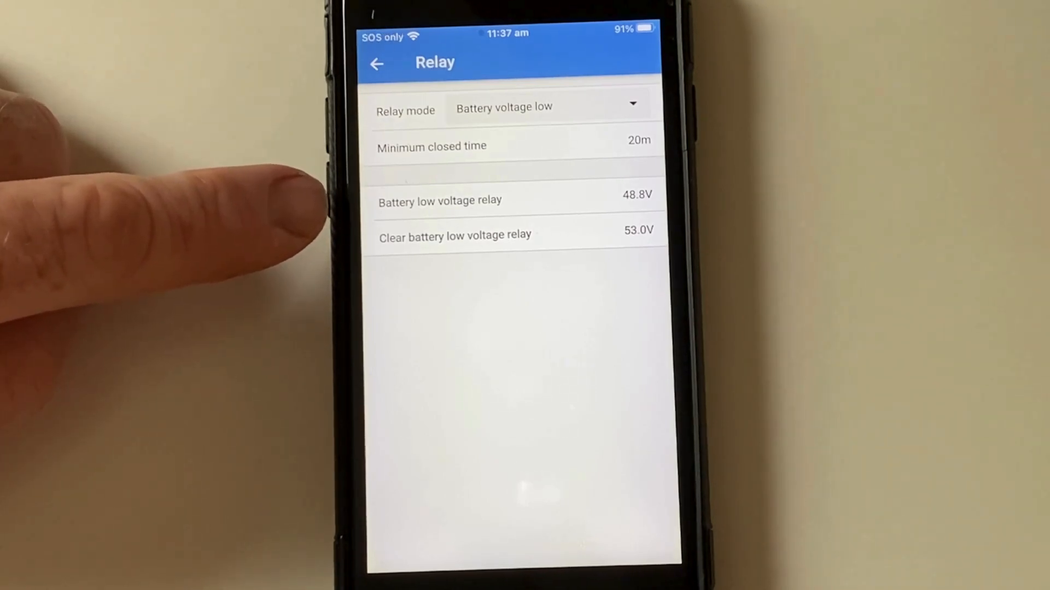
mouse_move(201, 221)
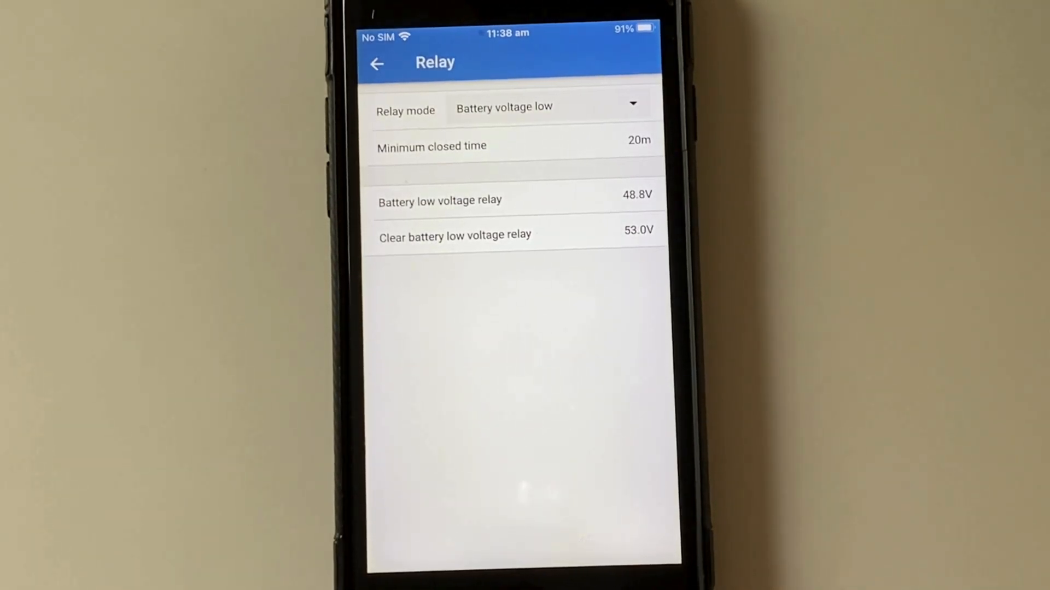
Return to the local device list, select Cerbo-S GX and start its Remote Console
click(376, 63)
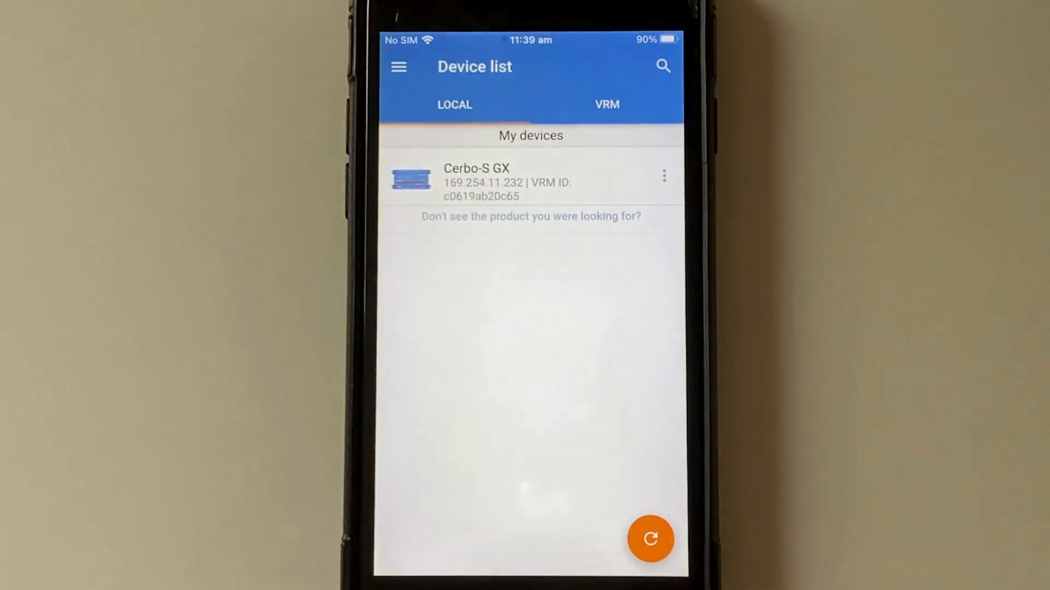
click(509, 182)
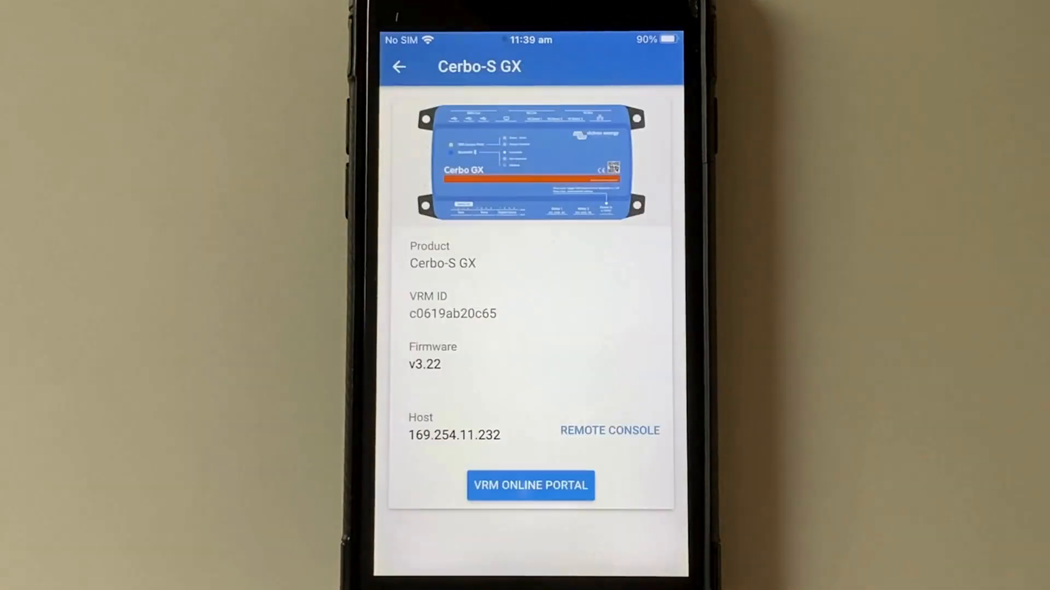
click(609, 431)
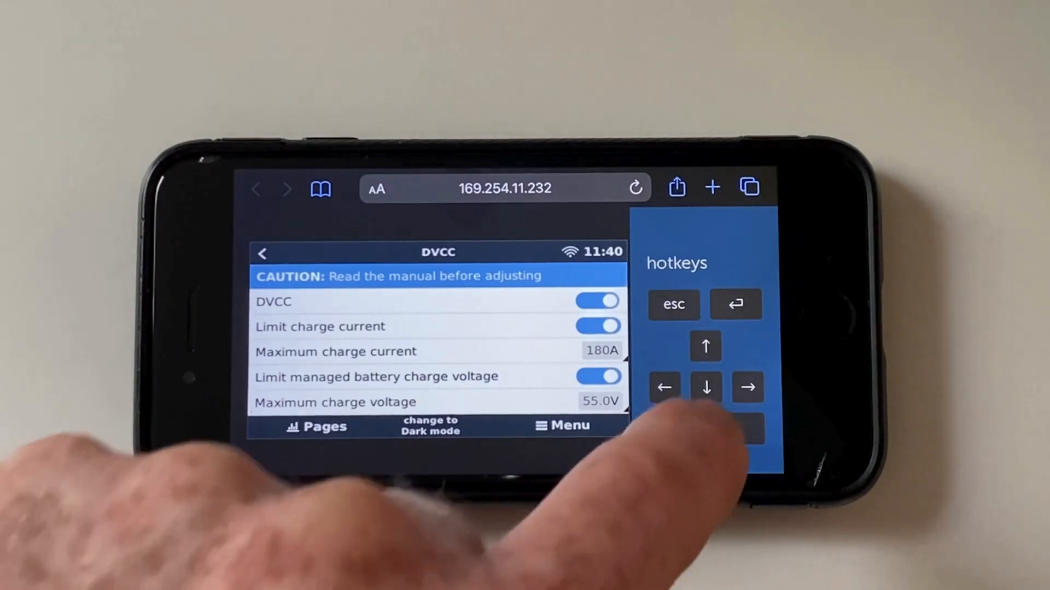
Step down DVCC to the 180A charge current and 55.0V charge voltage limits
click(707, 387)
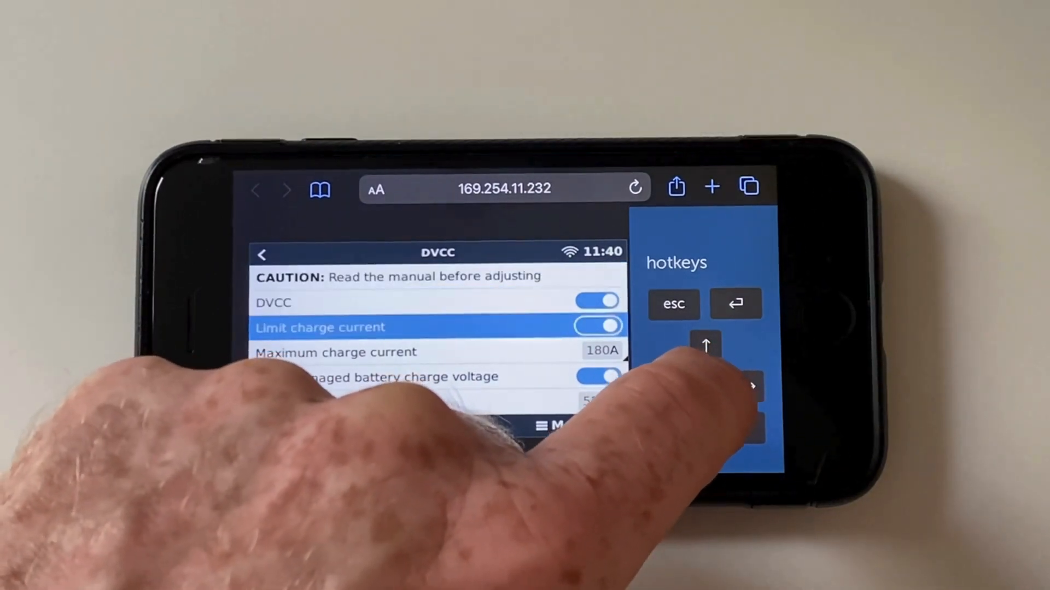
scroll(down, 3)
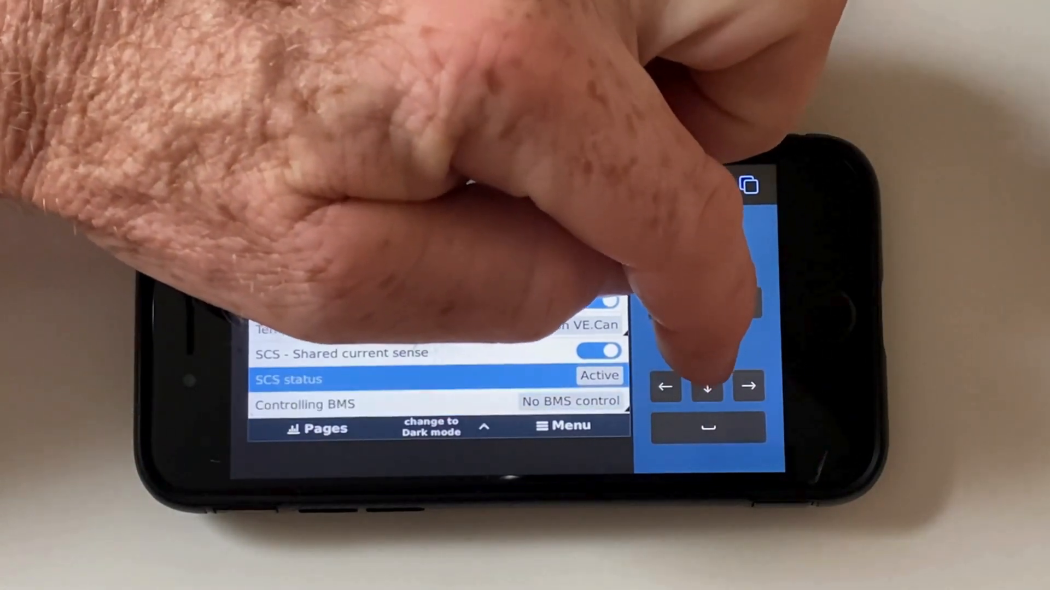
Step through further DVCC options like shared current sense, then go back to Settings
click(707, 387)
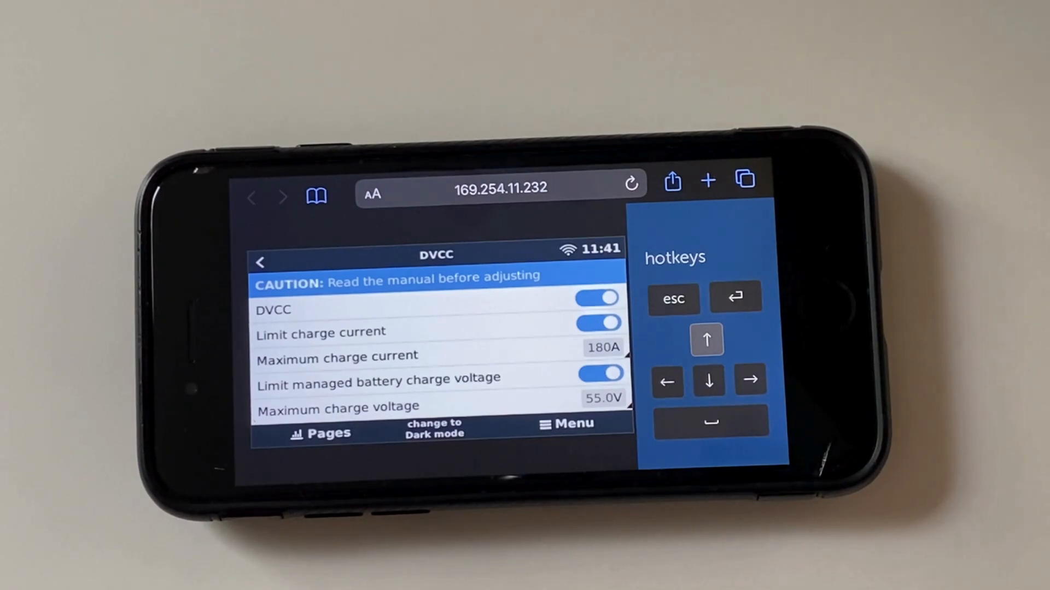
mouse_move(101, 315)
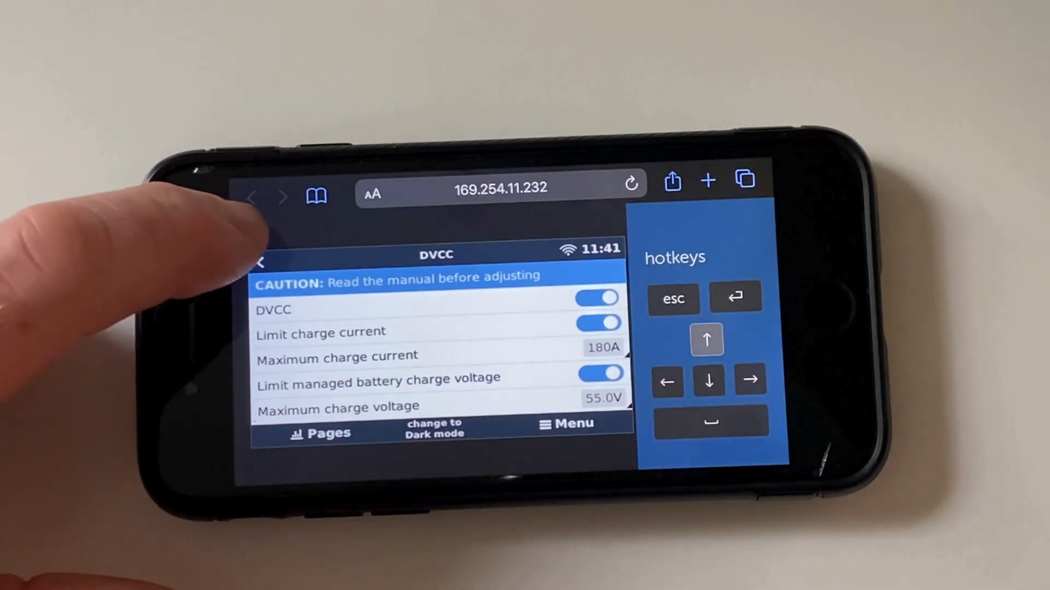
click(263, 261)
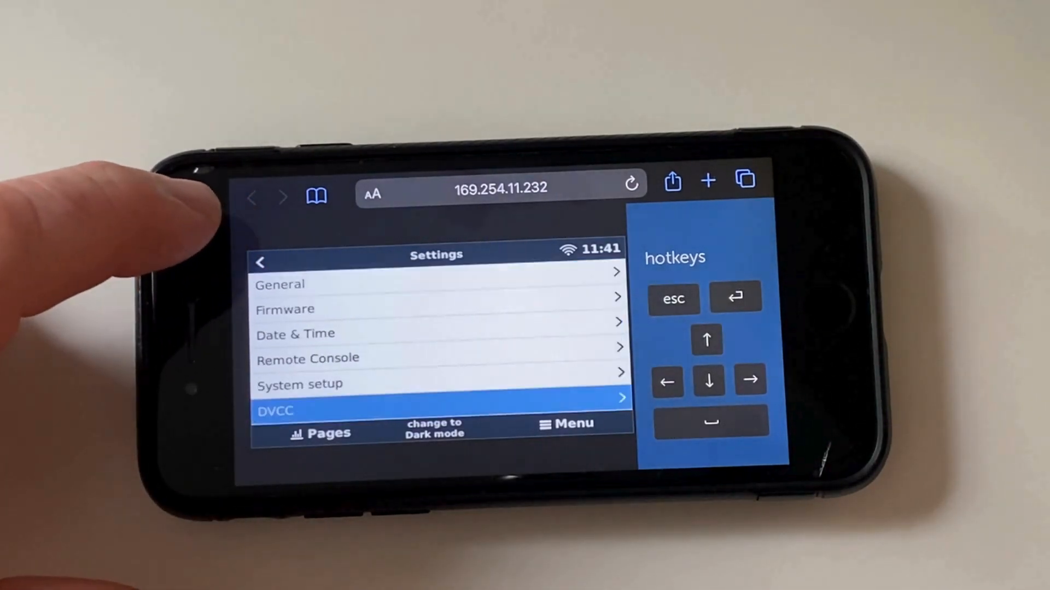